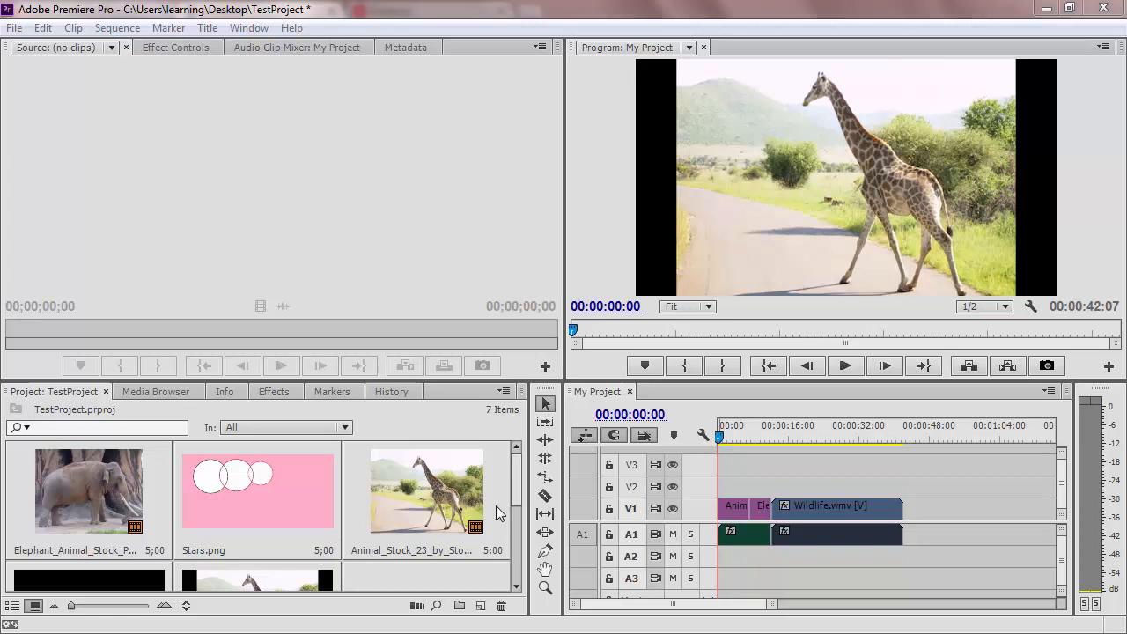
Step: Show the Effects library with Video Transitions expanded to reveal the Dissolve transitions
left_click(274, 391)
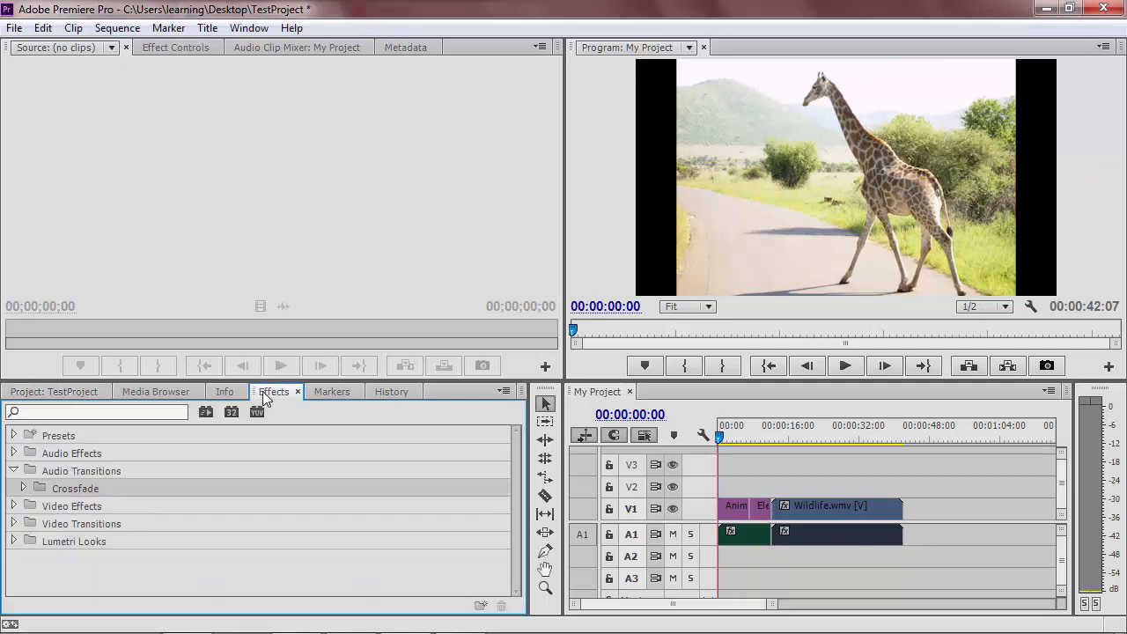
mouse_move(14, 525)
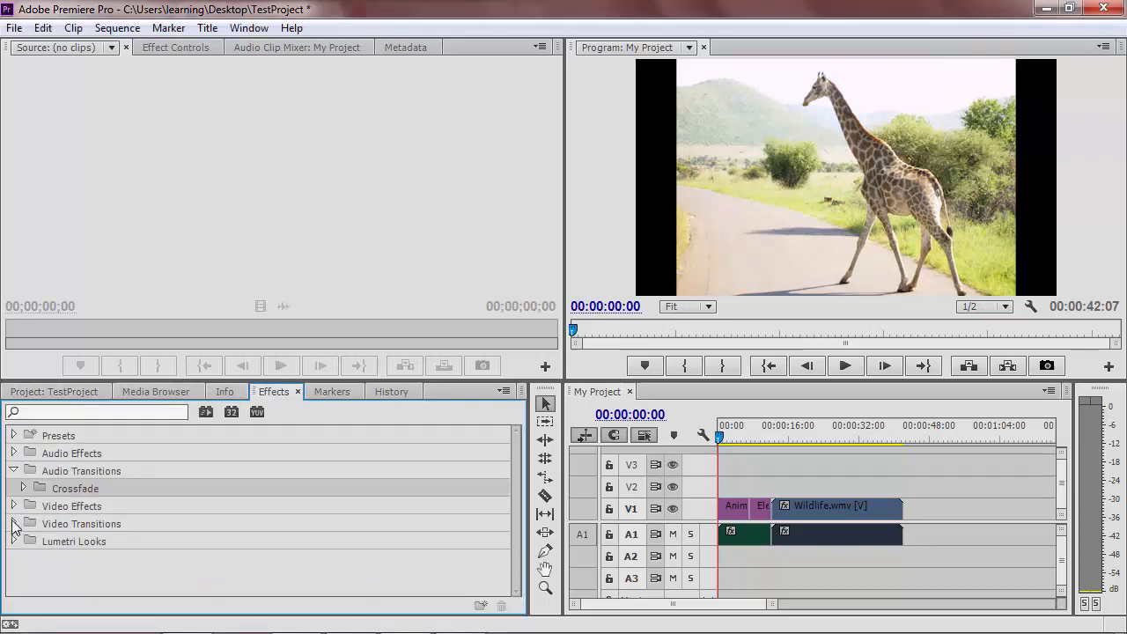
left_click(23, 525)
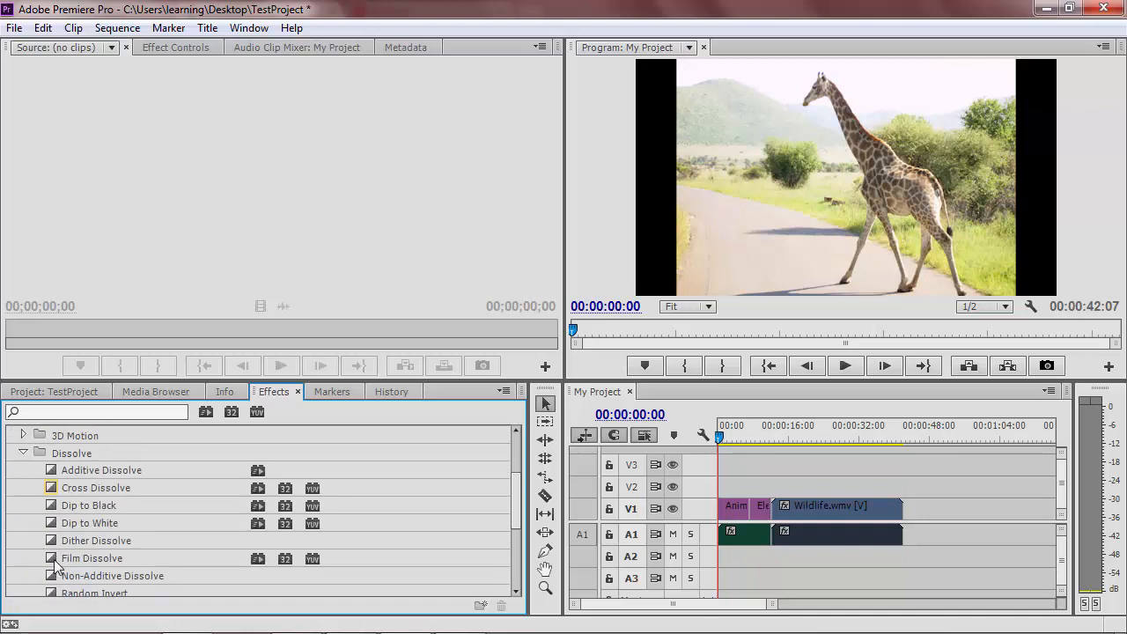
left_click(91, 556)
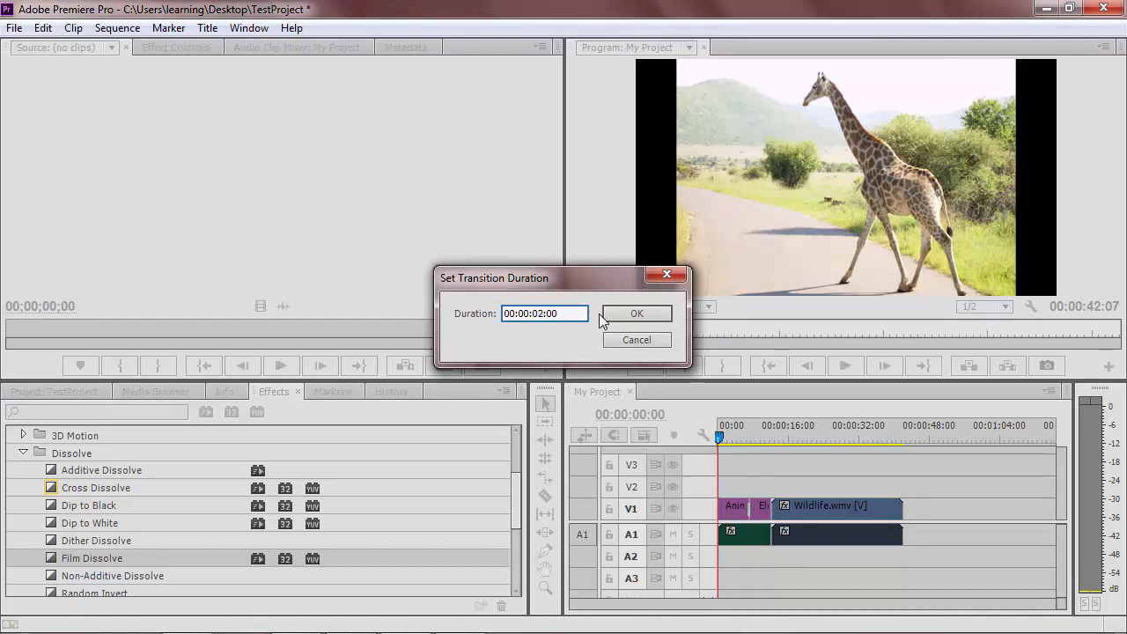
Step: Confirm a 00:00:02:00 duration for the Film Dissolve between the V1 clips
left_click(637, 313)
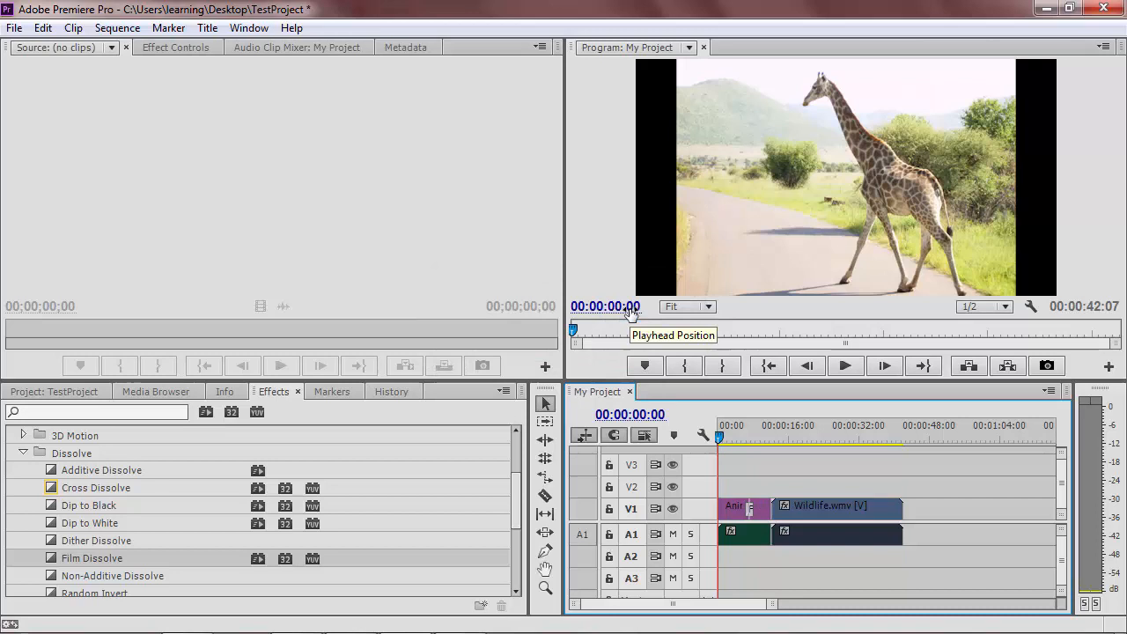